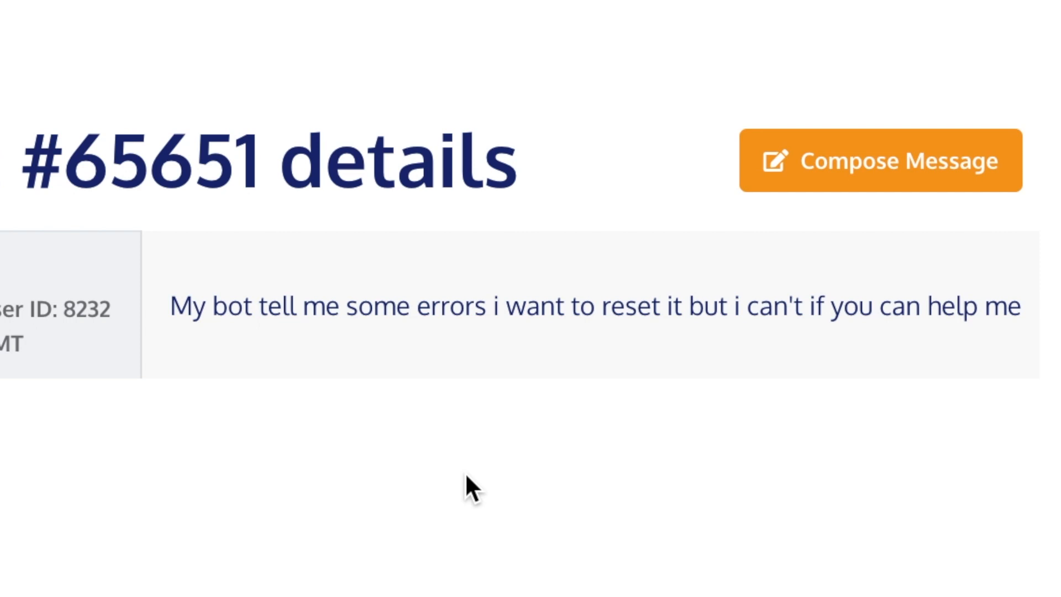
{"action": "mouse_move", "coordinate": [259, 381]}
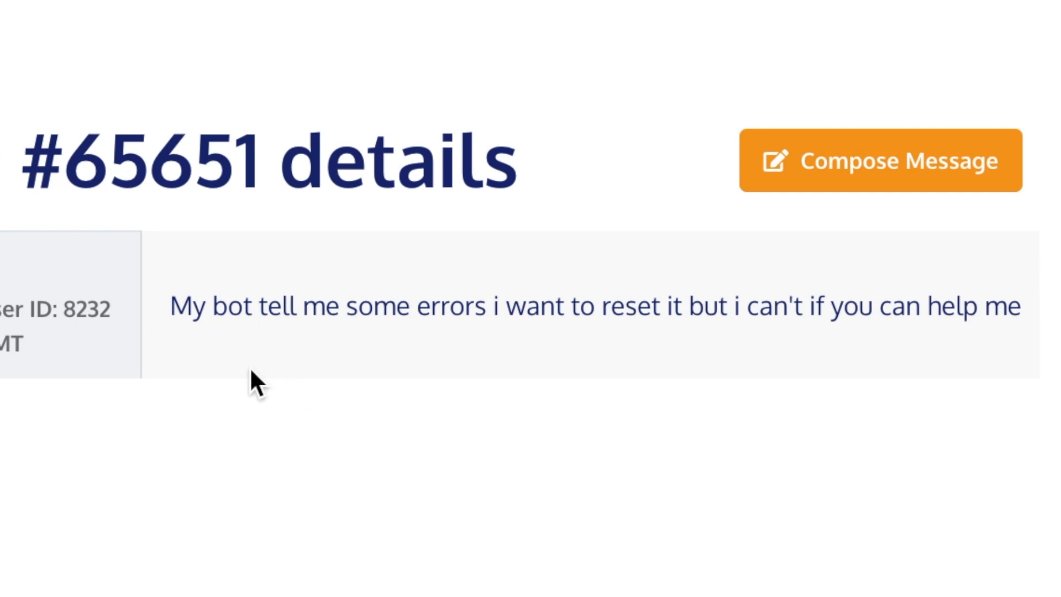
{"action": "mouse_move", "coordinate": [413, 370]}
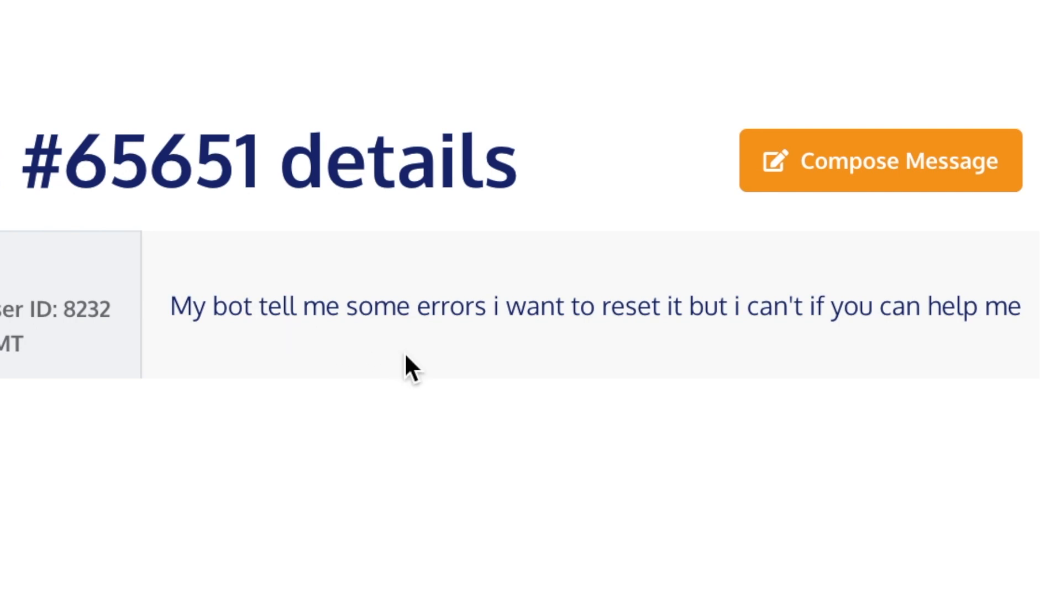
{"action": "mouse_move", "coordinate": [580, 454]}
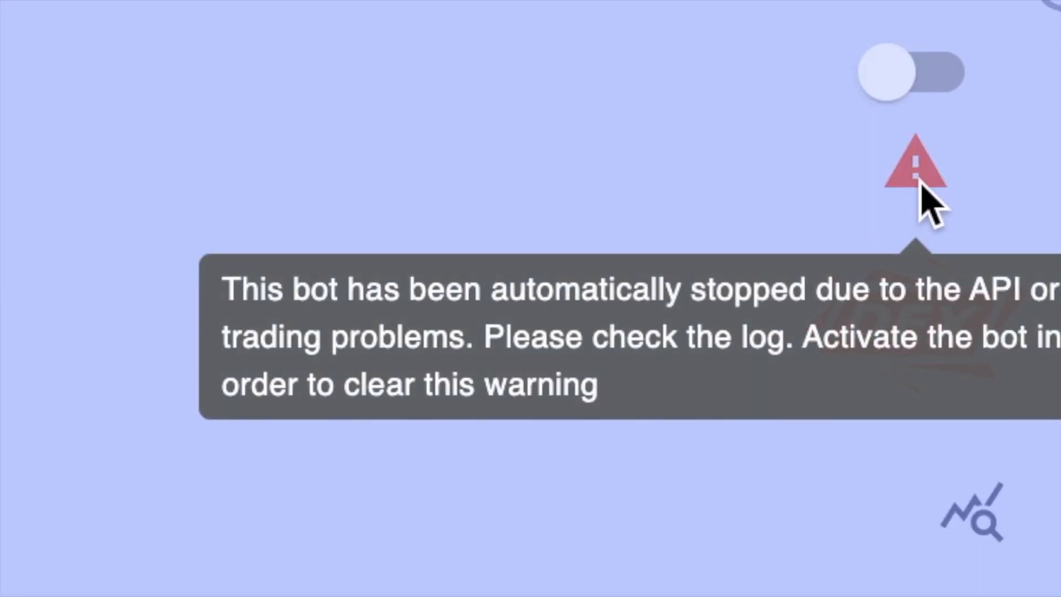
Step: Show the bot's 15 errors and pick out the '(0 GGG)' balance in the last sell error
{"action": "left_click", "coordinate": [911, 171]}
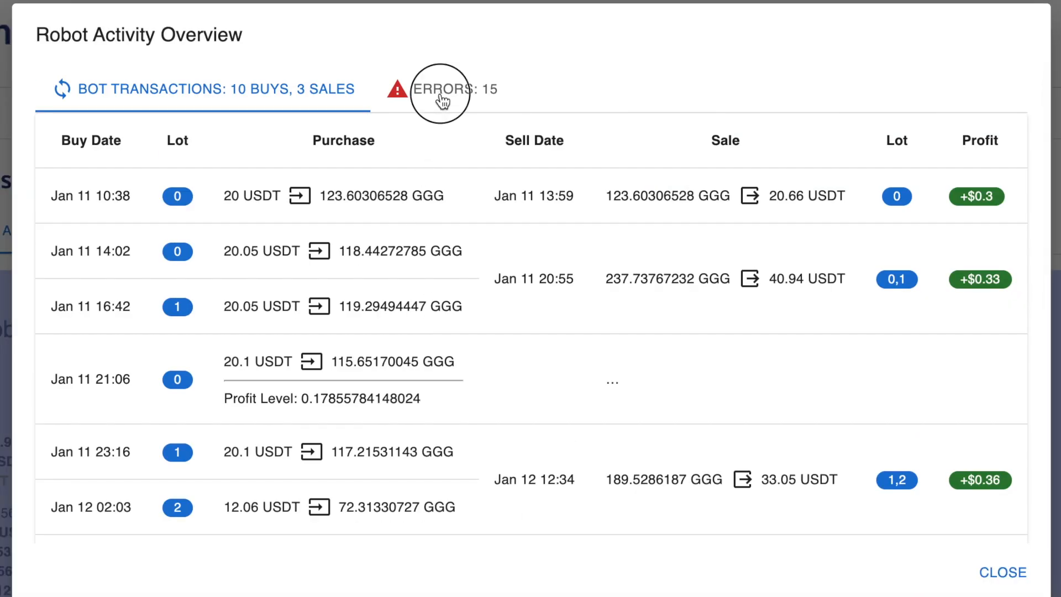
{"action": "left_click", "coordinate": [440, 88]}
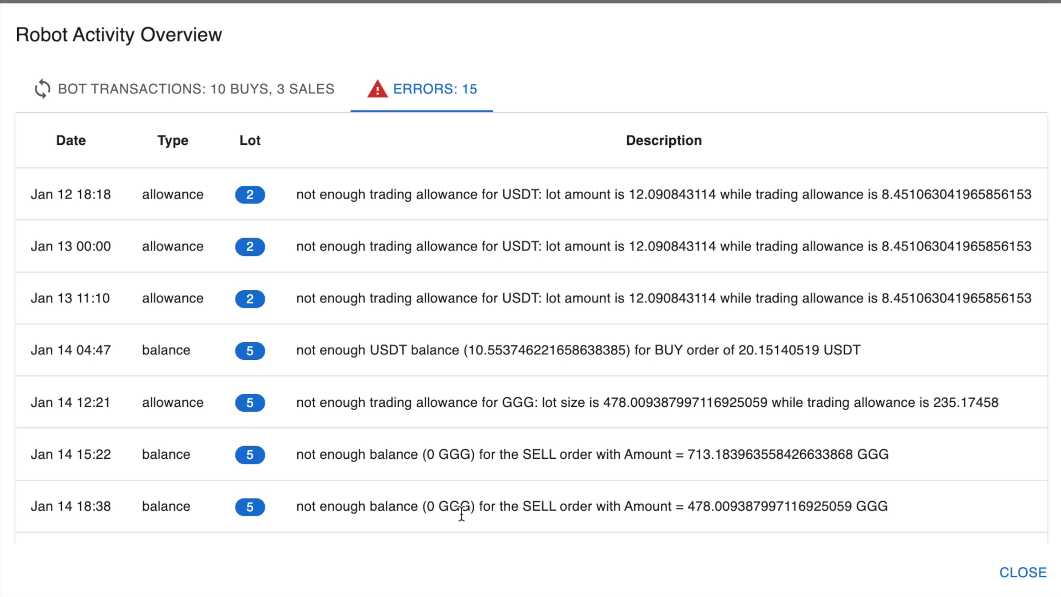
{"action": "mouse_move", "coordinate": [686, 508]}
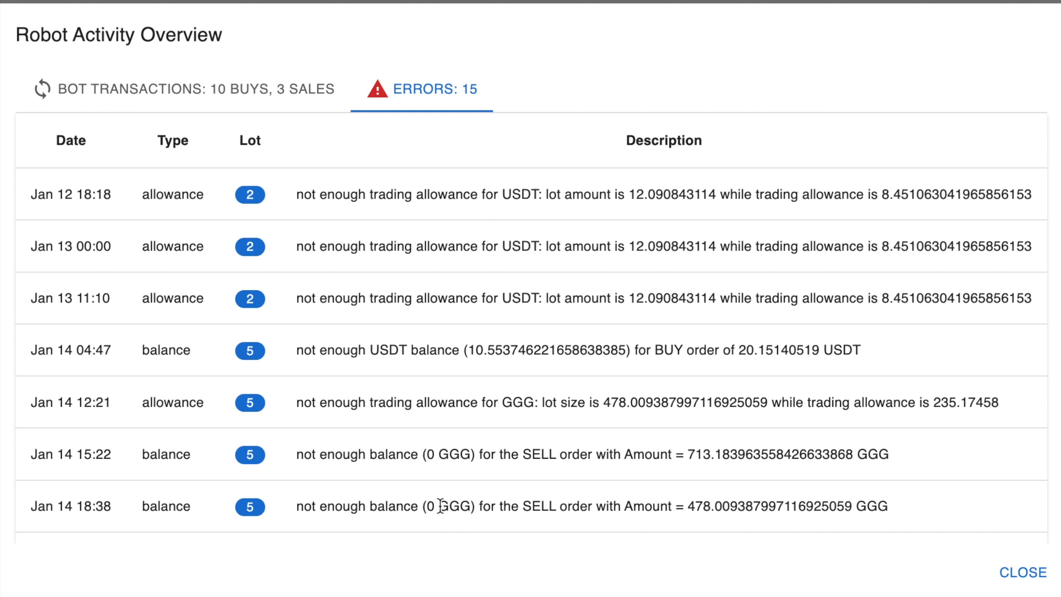
{"action": "double_click", "coordinate": [447, 506]}
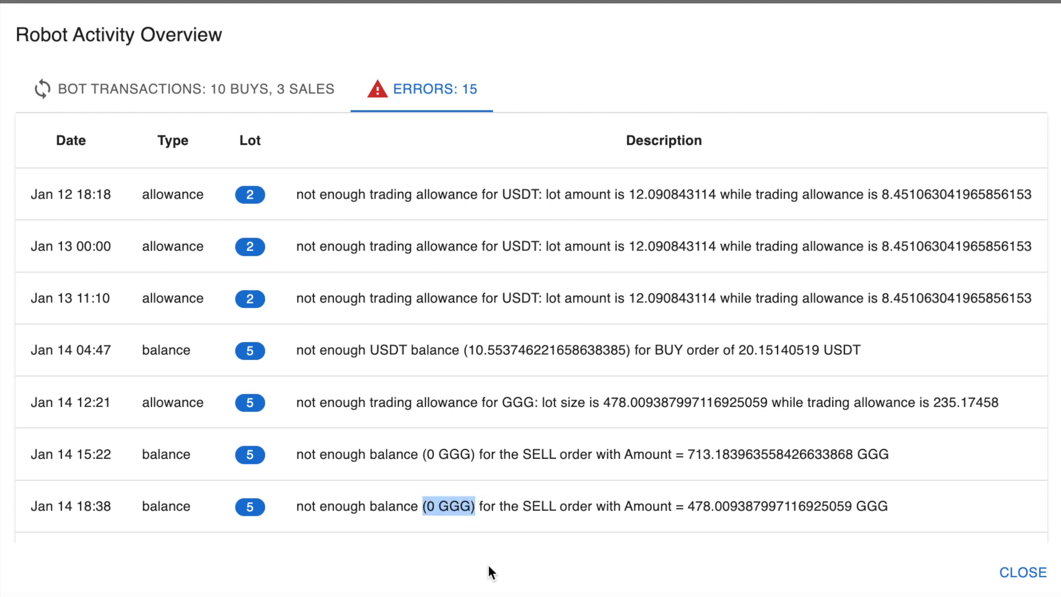
{"action": "mouse_move", "coordinate": [1023, 571]}
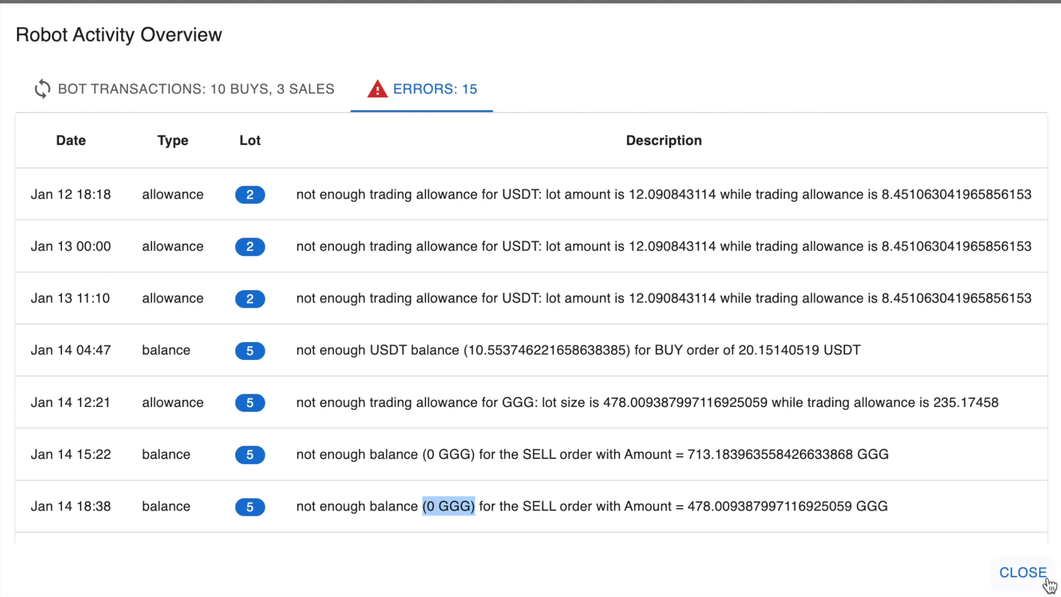
Step: Leave the bot overview and reach the wallet's 37-transaction list on BscScan
{"action": "left_click", "coordinate": [1022, 572]}
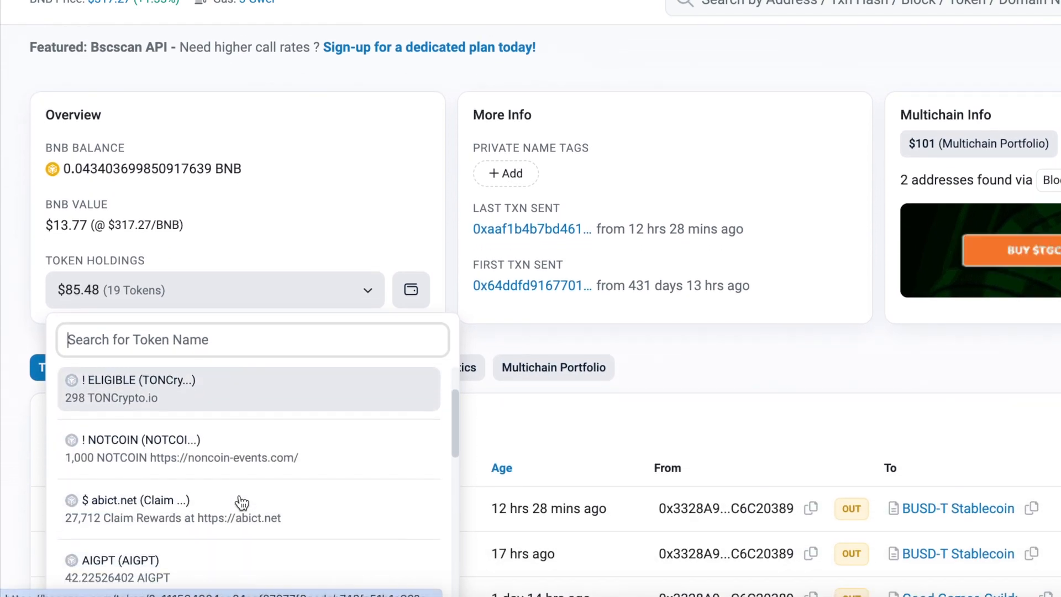
{"action": "scroll", "scroll_direction": "down", "scroll_amount": 3}
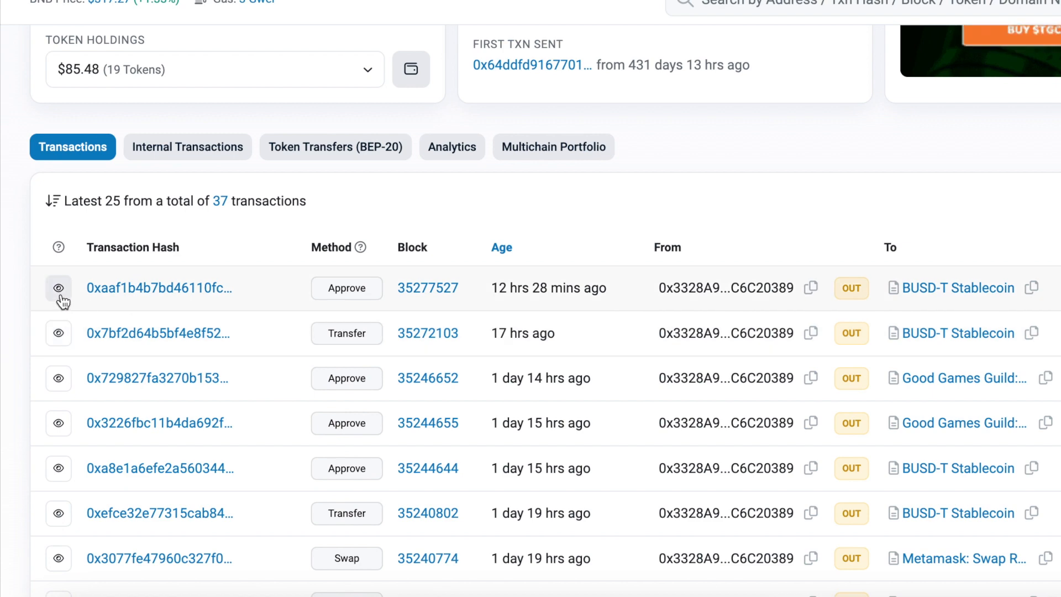
Step: Preview the swap transaction and highlight its 713.18 GGG sell amount
{"action": "left_click", "coordinate": [58, 288]}
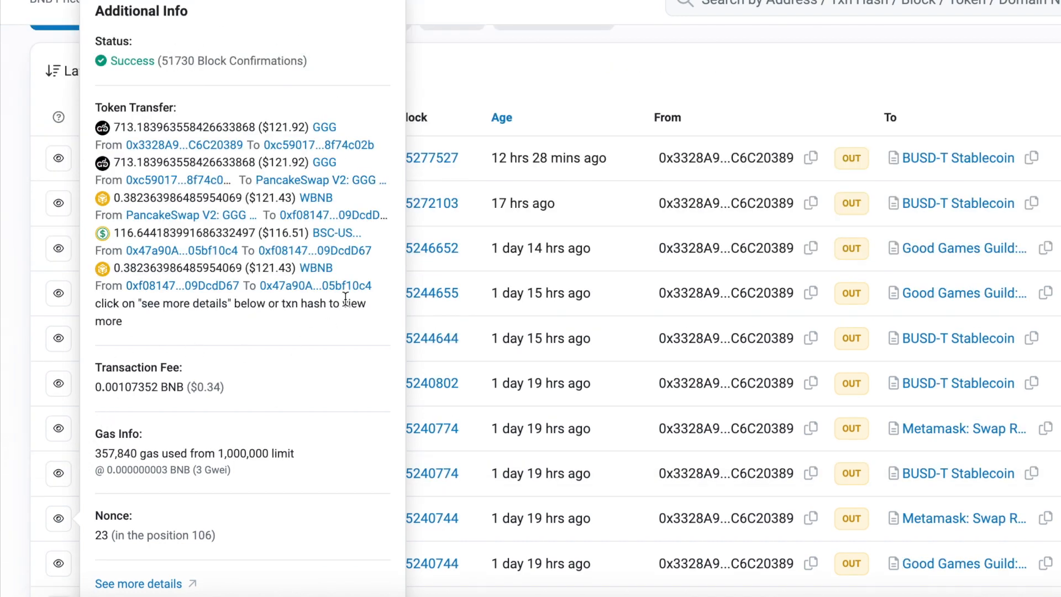
{"action": "mouse_move", "coordinate": [291, 122]}
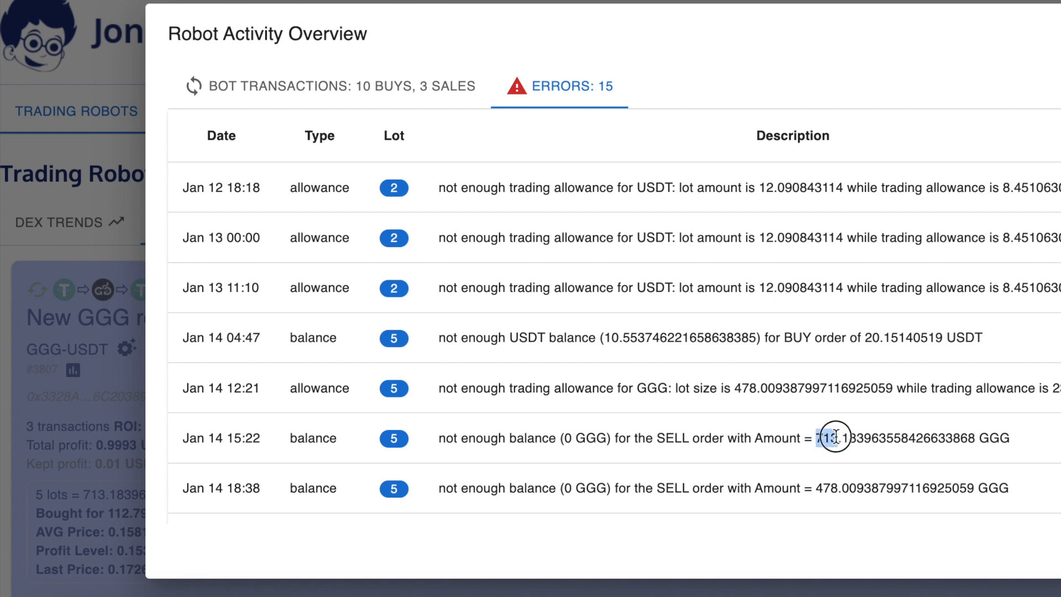
{"action": "left_click_drag", "start_coordinate": [832, 438], "coordinate": [978, 437]}
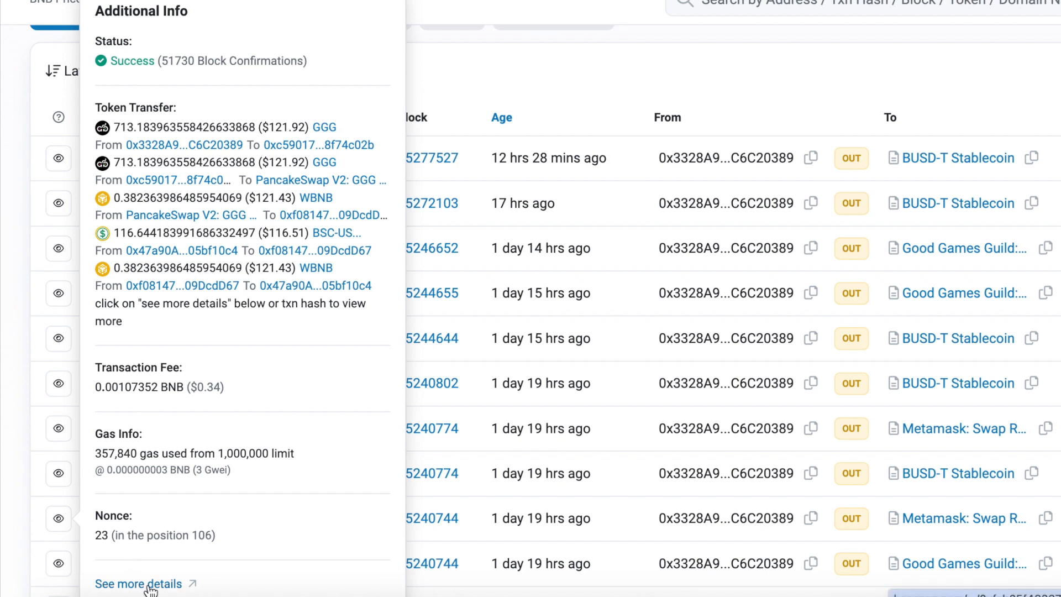
{"action": "mouse_move", "coordinate": [203, 561]}
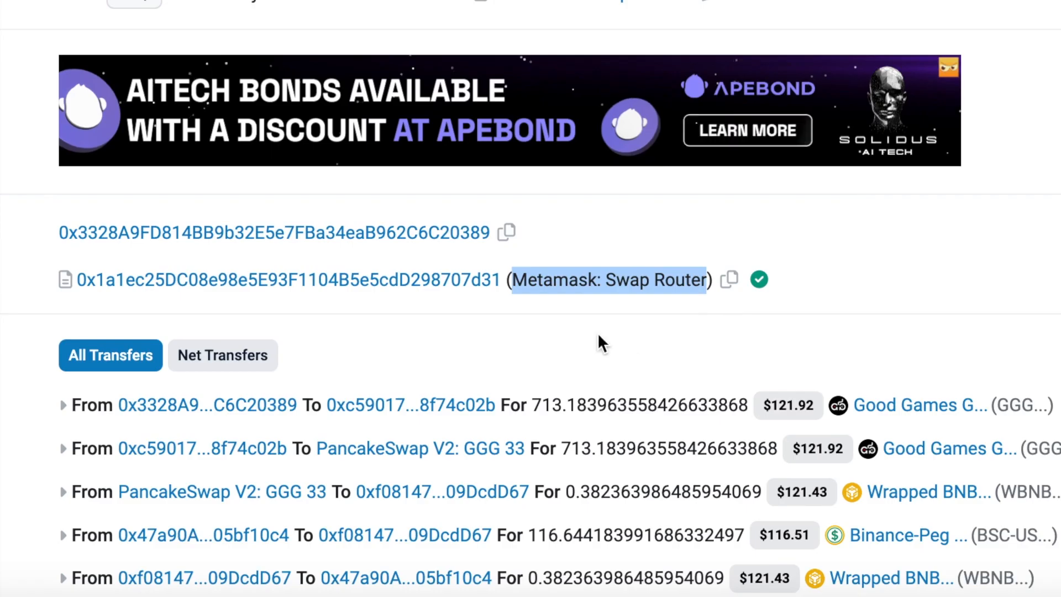
Step: Scroll the full transaction page to the 'Interacted With: Metamask Swap Router' field
{"action": "scroll", "scroll_direction": "down", "scroll_amount": 3}
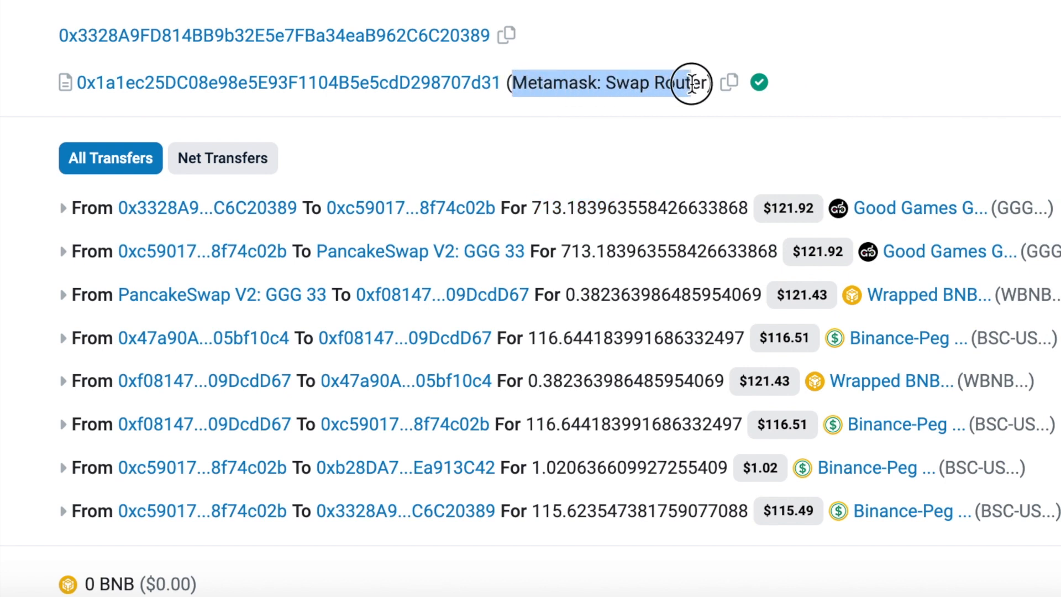
{"action": "mouse_move", "coordinate": [670, 112]}
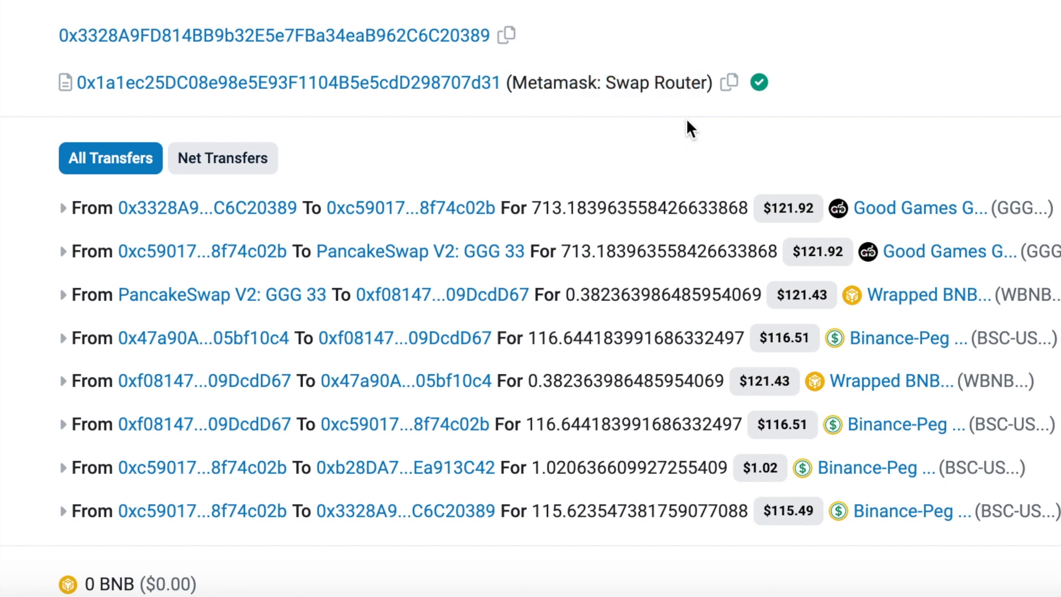
{"action": "mouse_move", "coordinate": [567, 155]}
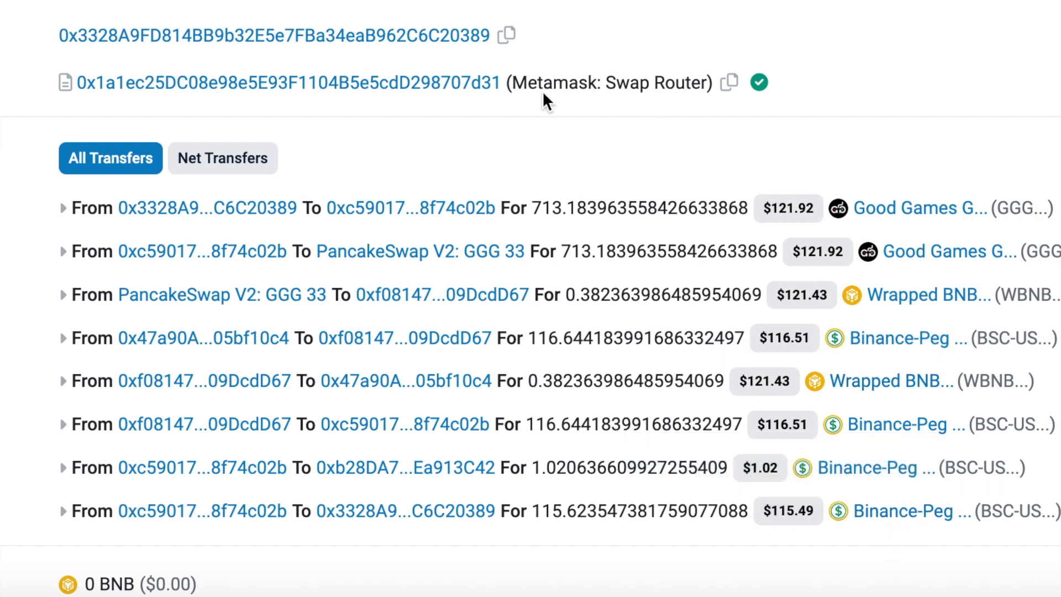
{"action": "mouse_move", "coordinate": [518, 95]}
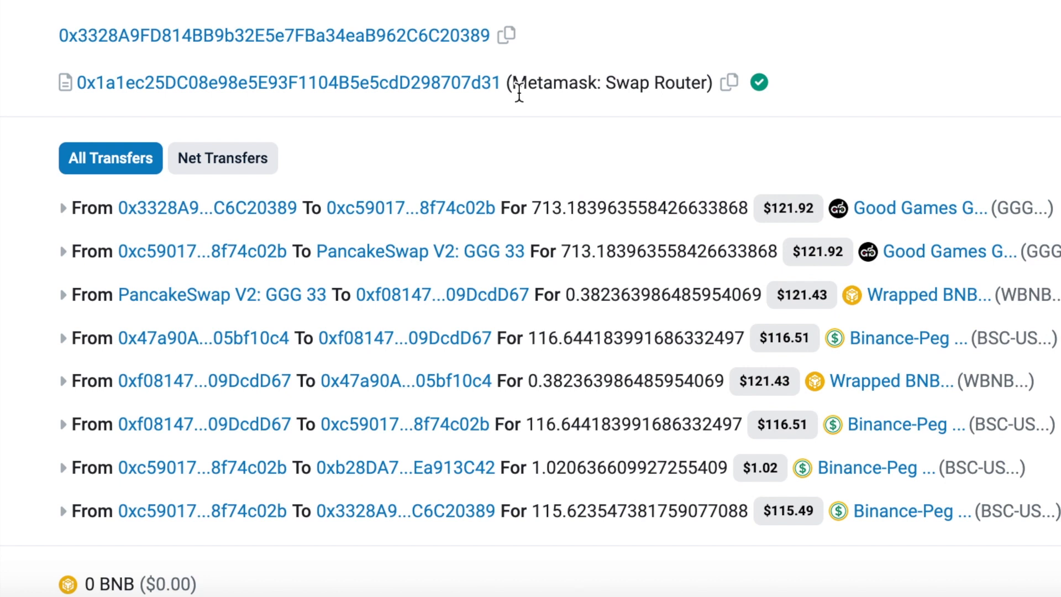
{"action": "mouse_move", "coordinate": [651, 128]}
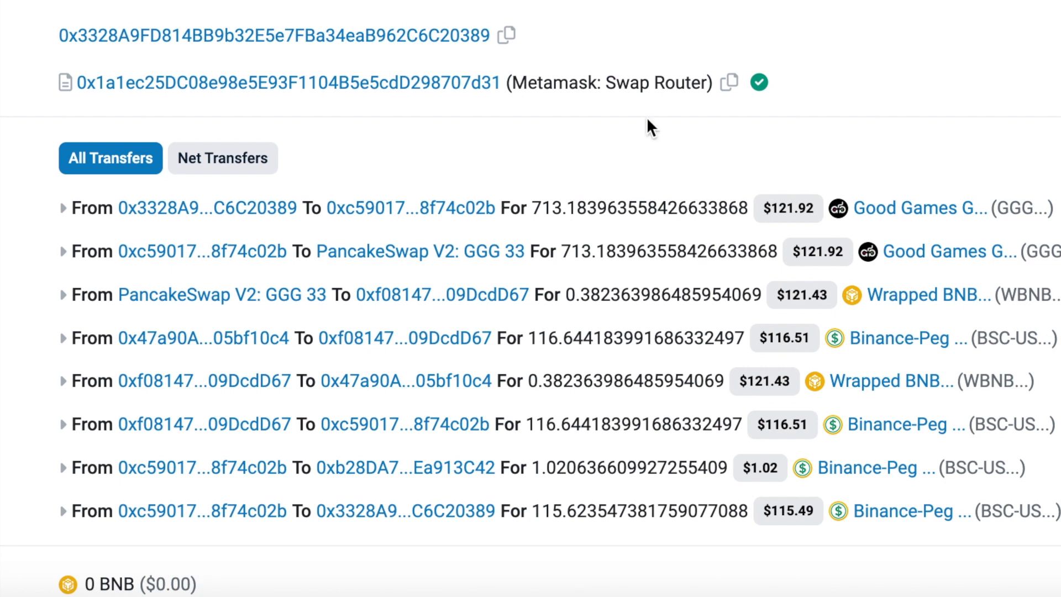